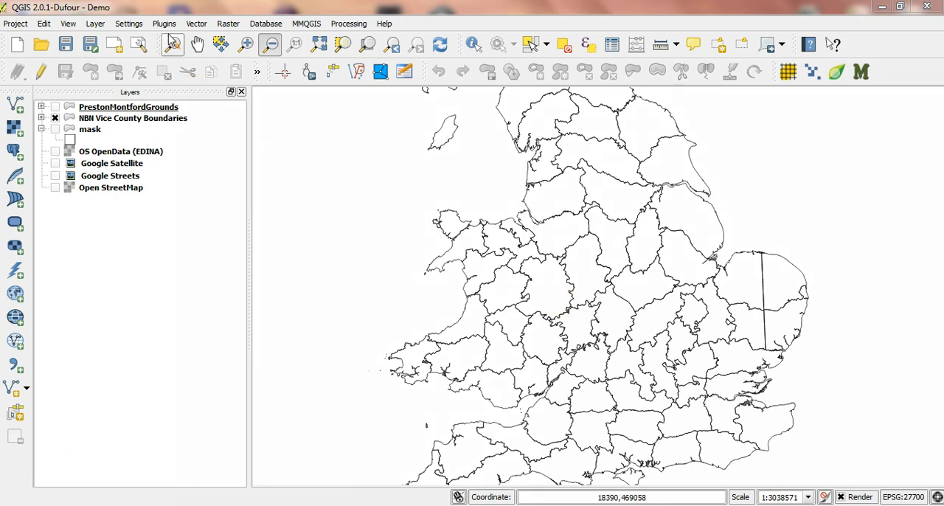
Dock the TomBio Biological record tools panel from the Plugins menu
left_click(165, 23)
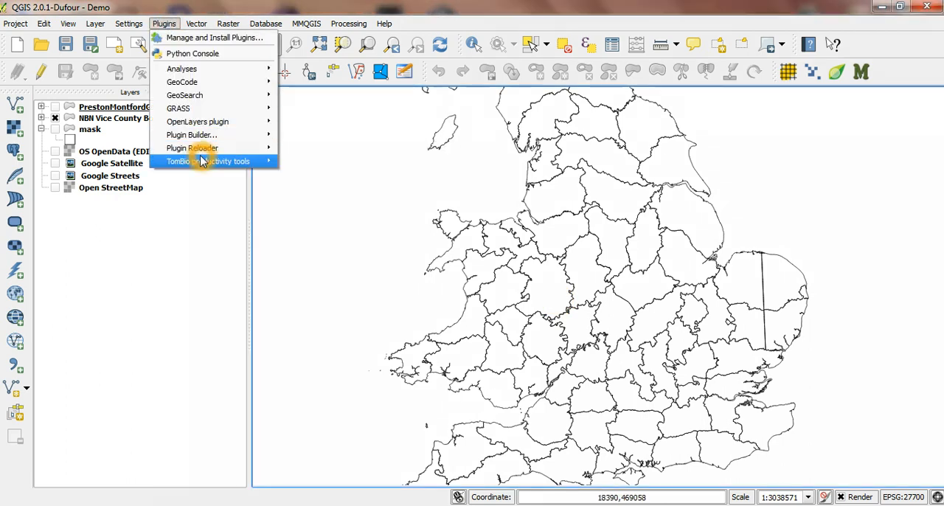
mouse_move(208, 161)
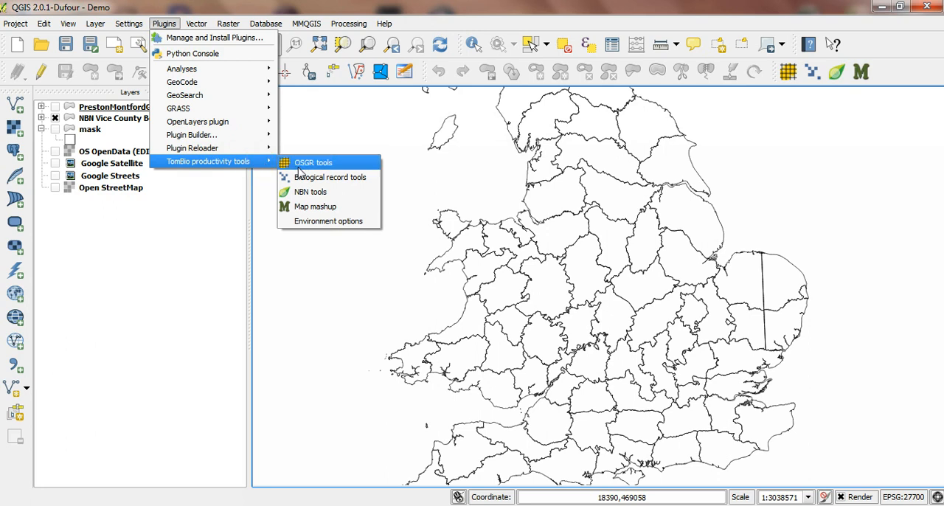
mouse_move(309, 177)
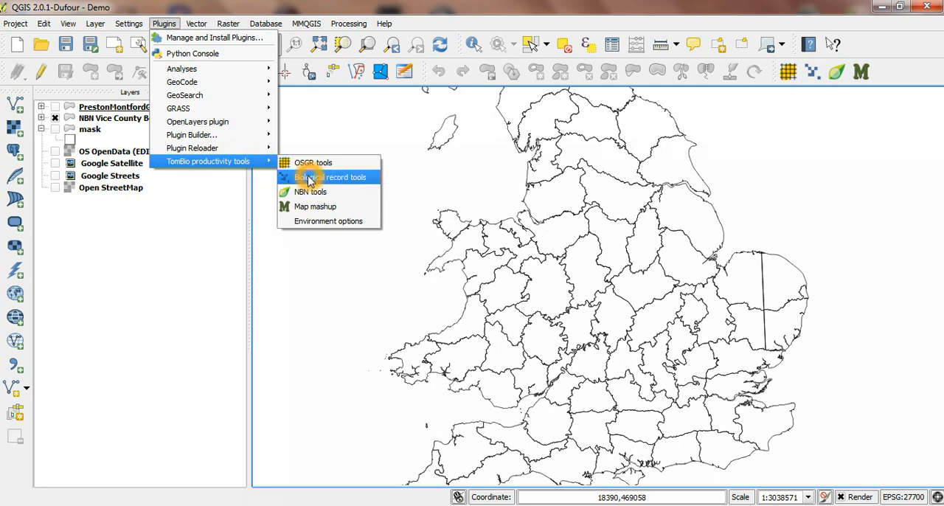
left_click(329, 177)
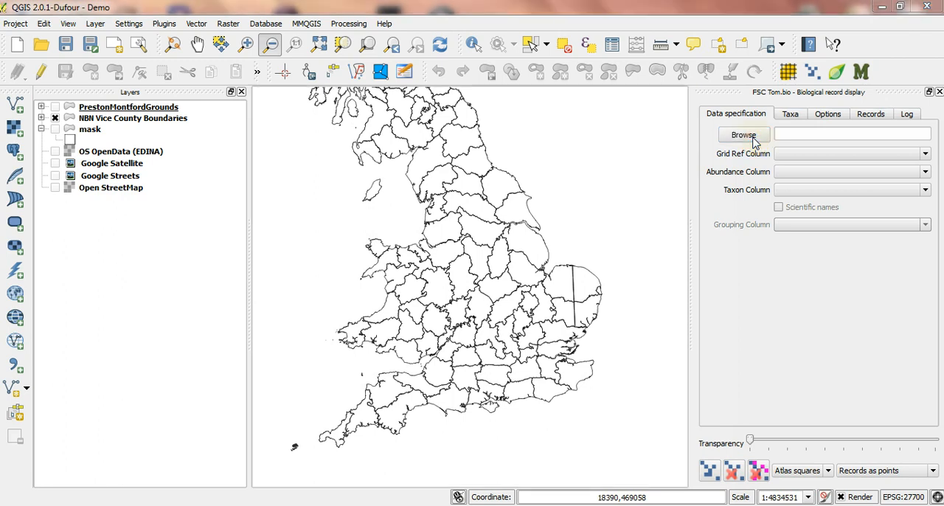
Load 'VC40 at 24 Mar 2014 with orders.csv' as the record data file
left_click(743, 135)
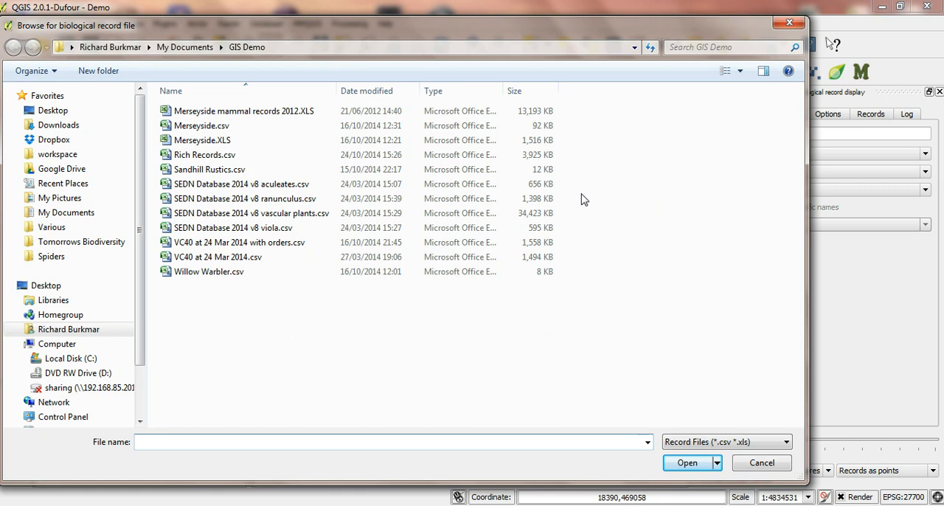
left_click(239, 242)
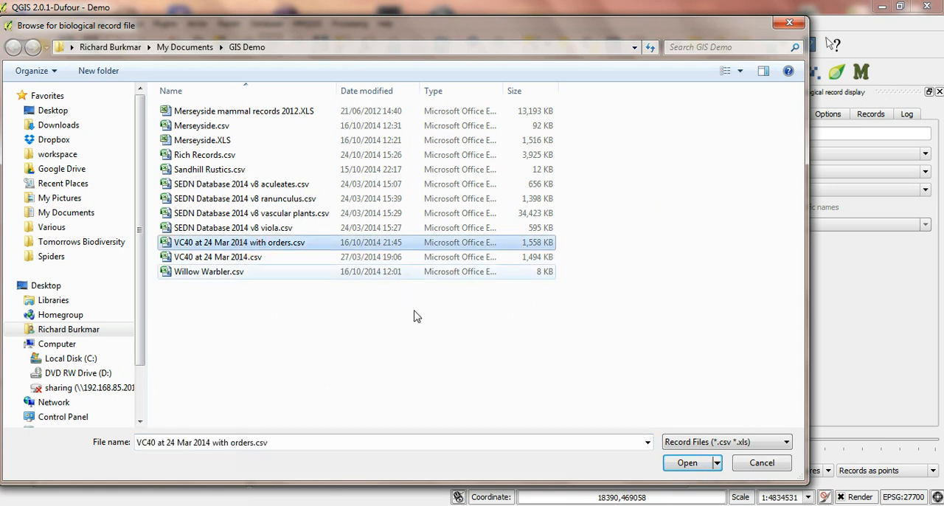
left_click(687, 462)
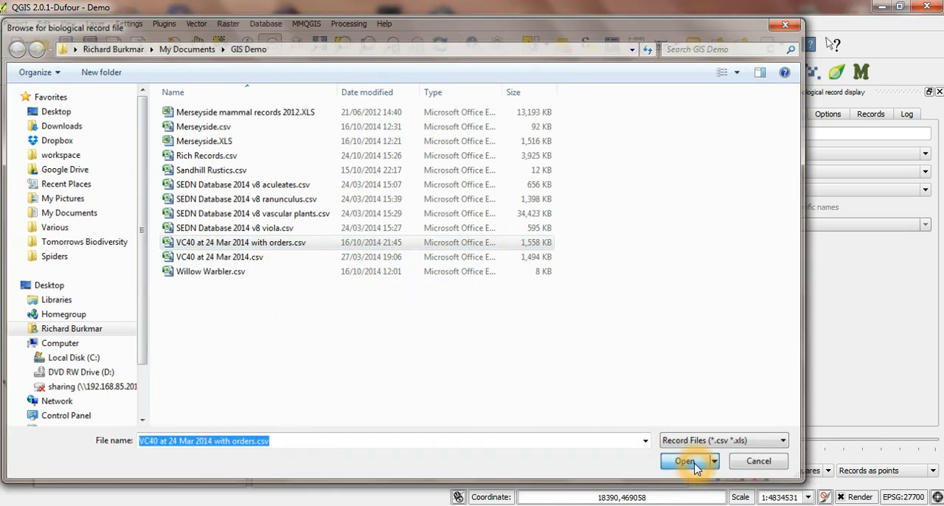
left_click(687, 461)
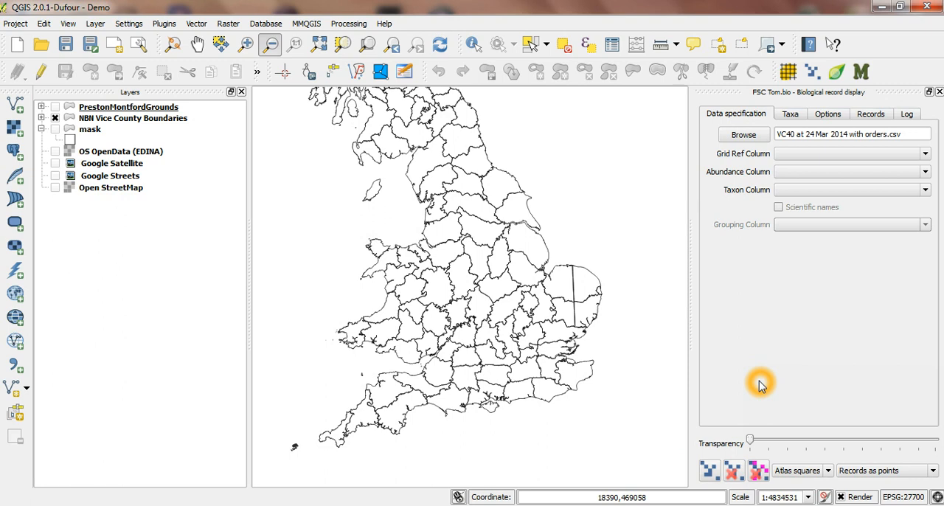
mouse_move(799, 278)
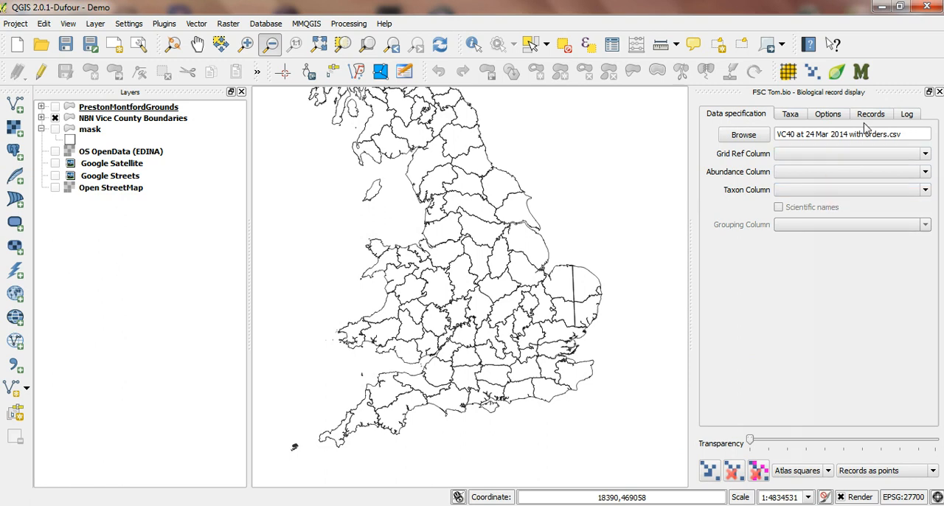
left_click(868, 113)
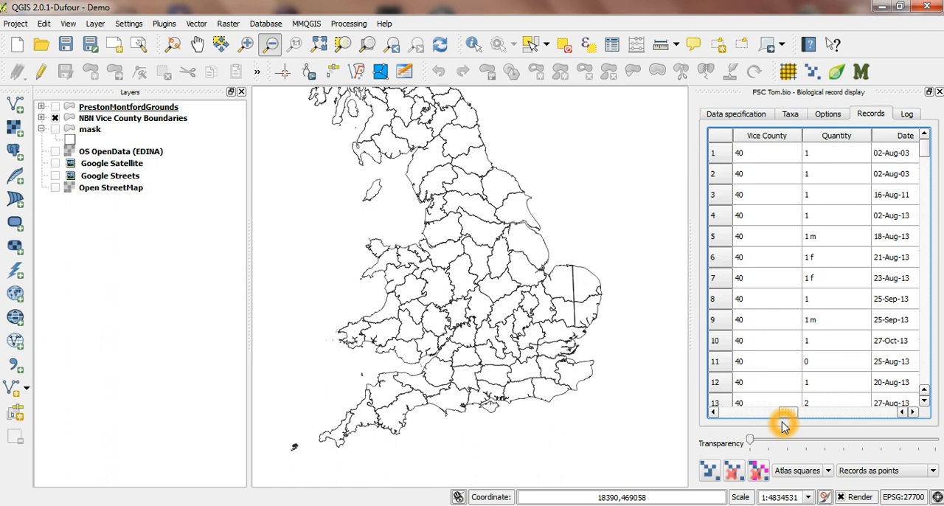
left_click_drag(785, 412, 778, 412)
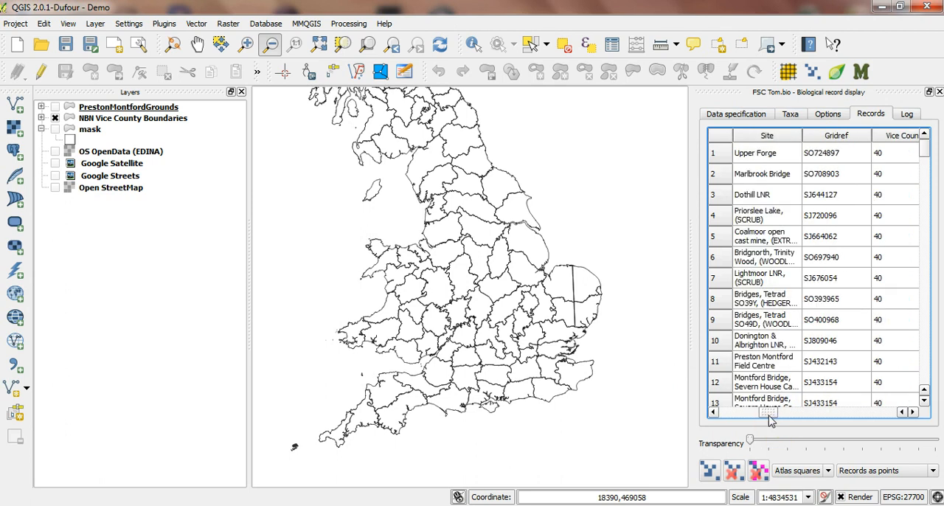
left_click_drag(771, 413, 752, 413)
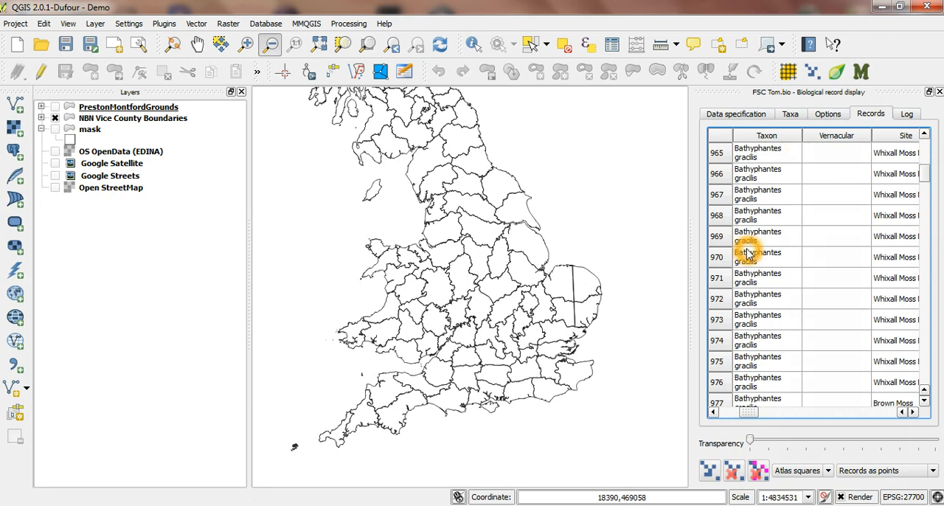
left_click(736, 114)
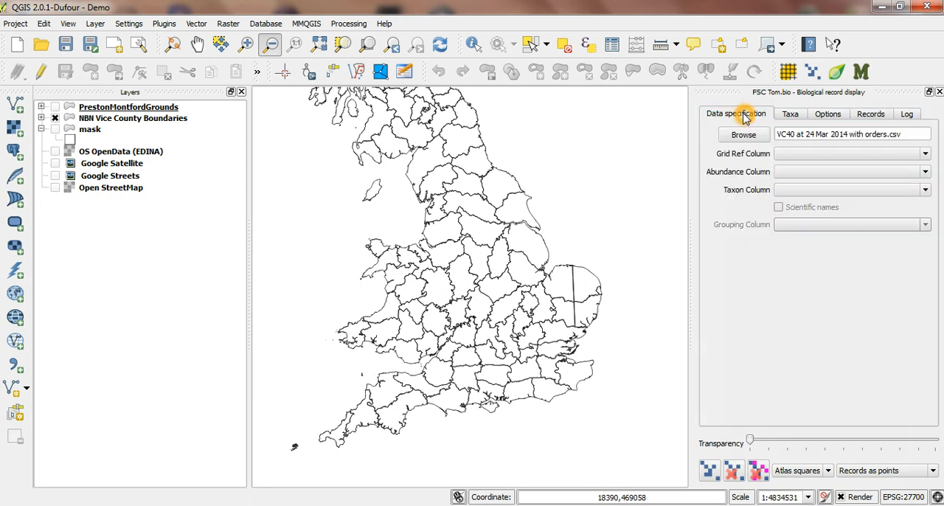
Set the grid reference column to Gridref and the taxon column to Taxon
left_click(923, 153)
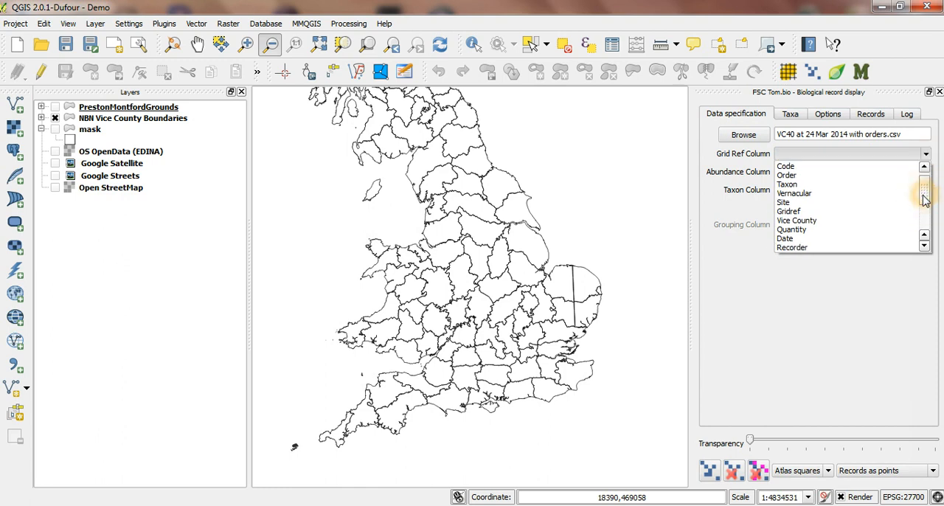
left_click(787, 211)
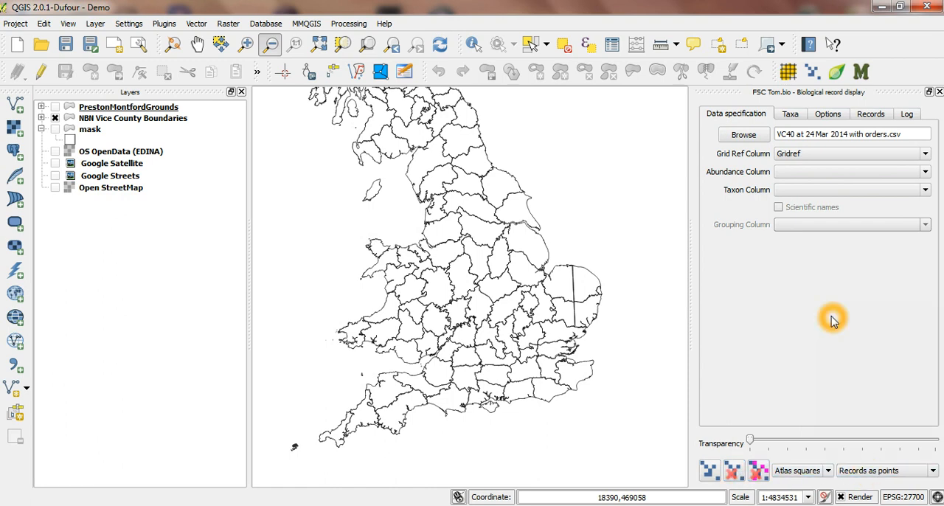
mouse_move(787, 258)
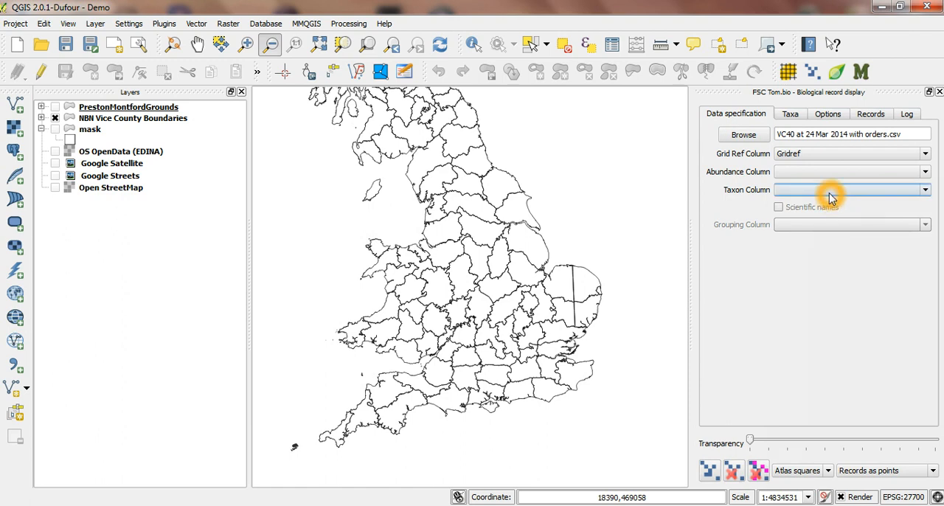
mouse_move(865, 196)
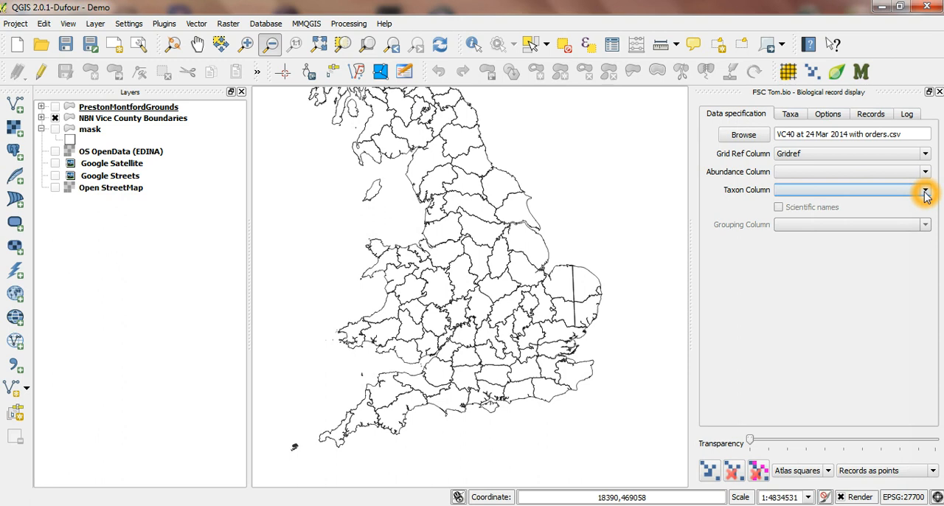
left_click(923, 190)
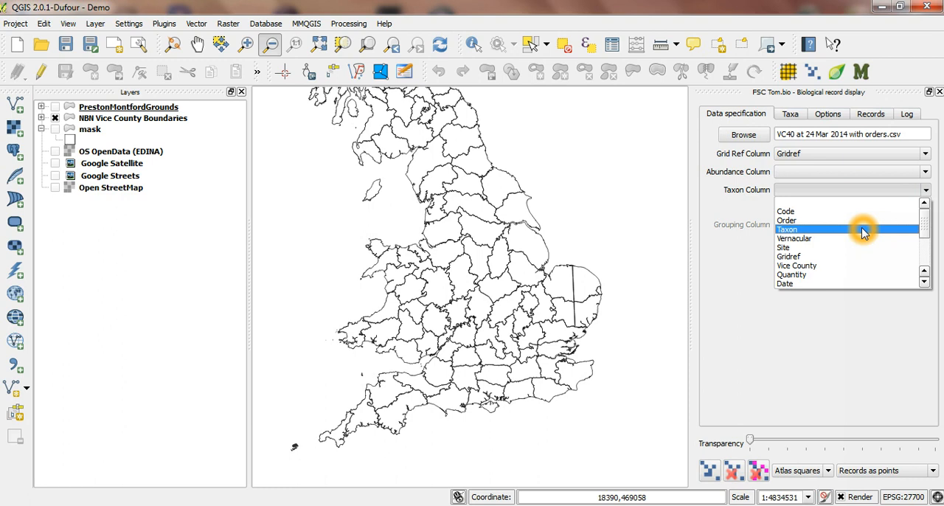
left_click(786, 229)
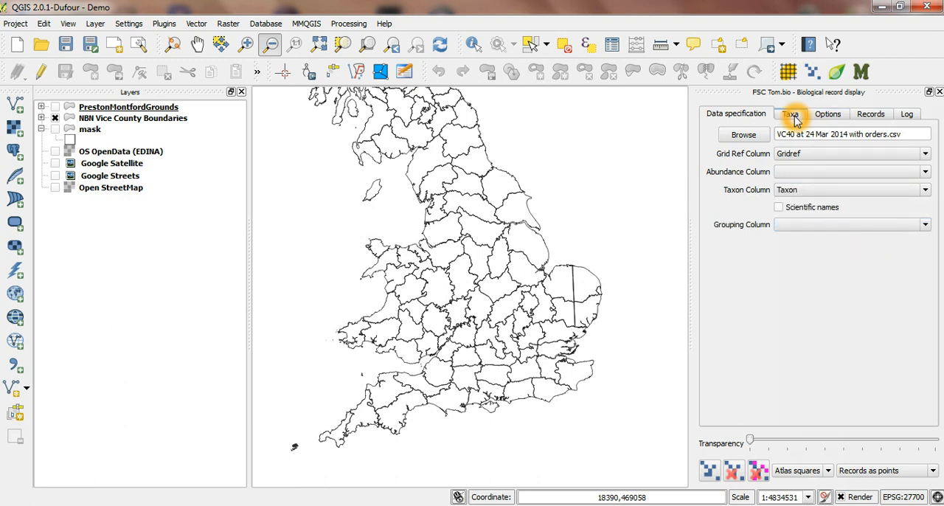
Build the taxa tree and tick Amaurobius similis for mapping
left_click(792, 114)
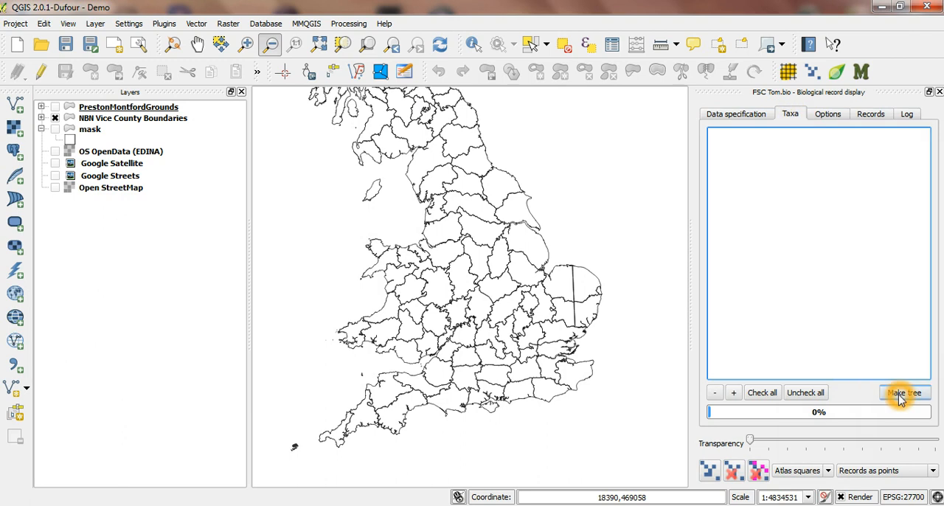
left_click(904, 392)
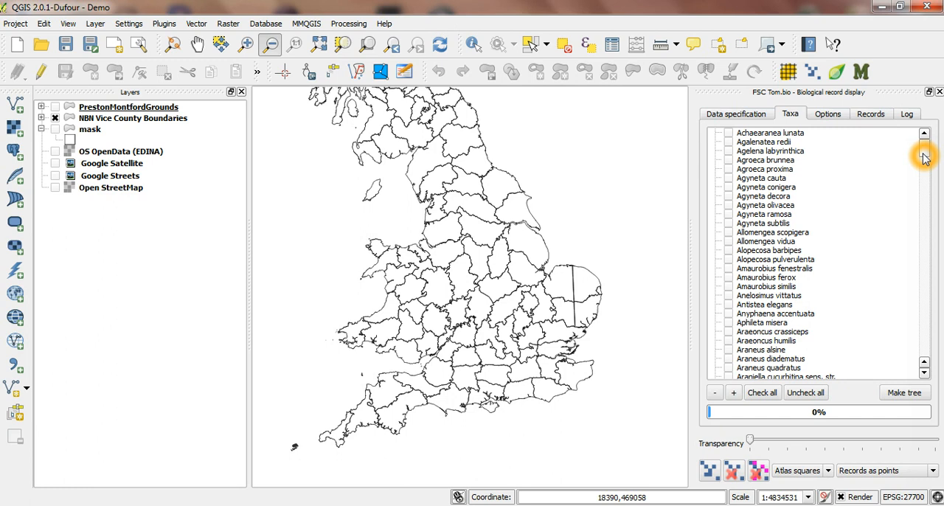
mouse_move(831, 186)
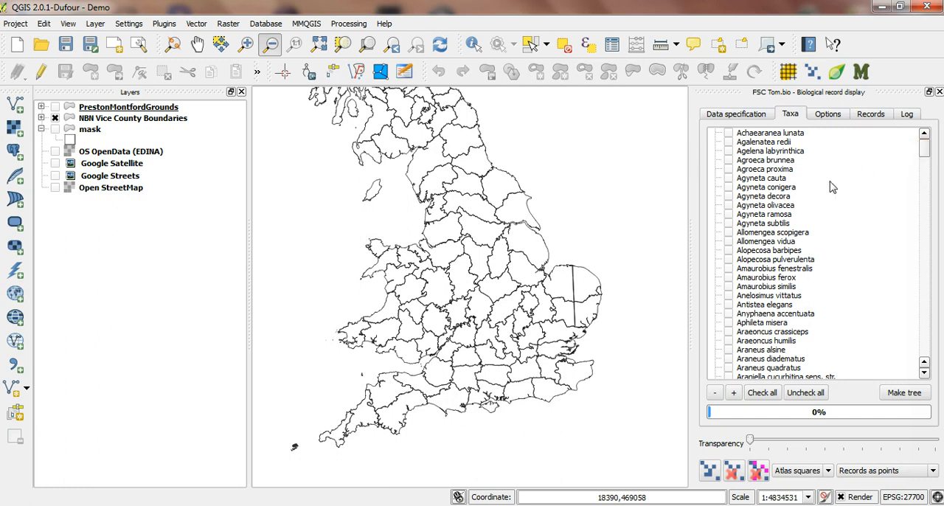
mouse_move(768, 295)
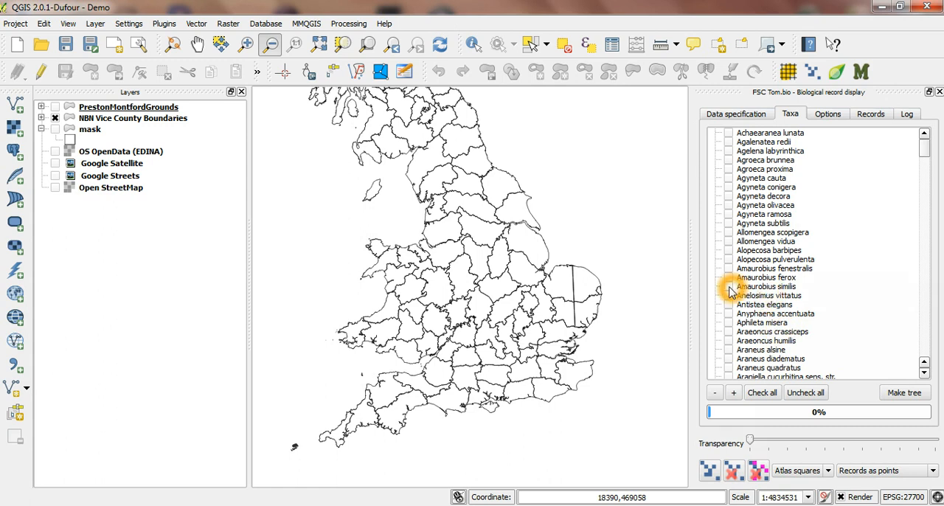
left_click(726, 286)
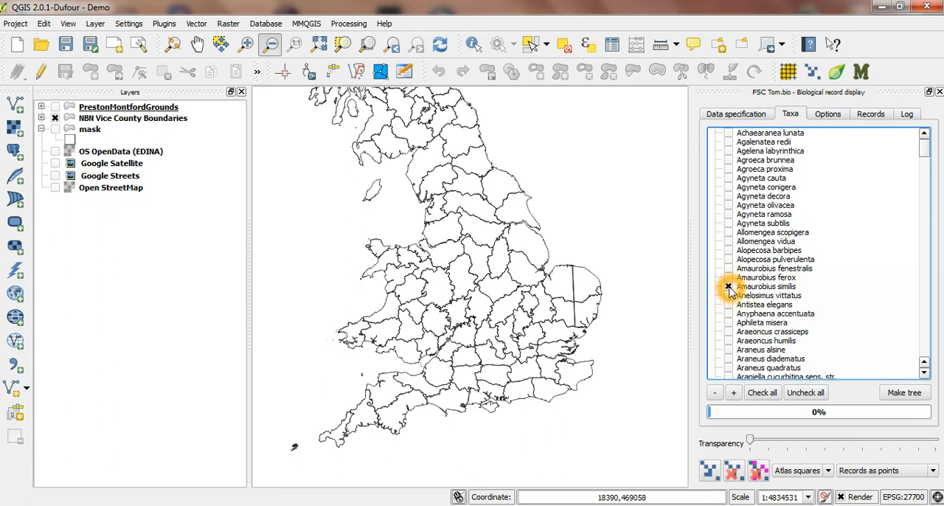
Map Amaurobius similis records as points and zoom into their cluster
left_click(723, 286)
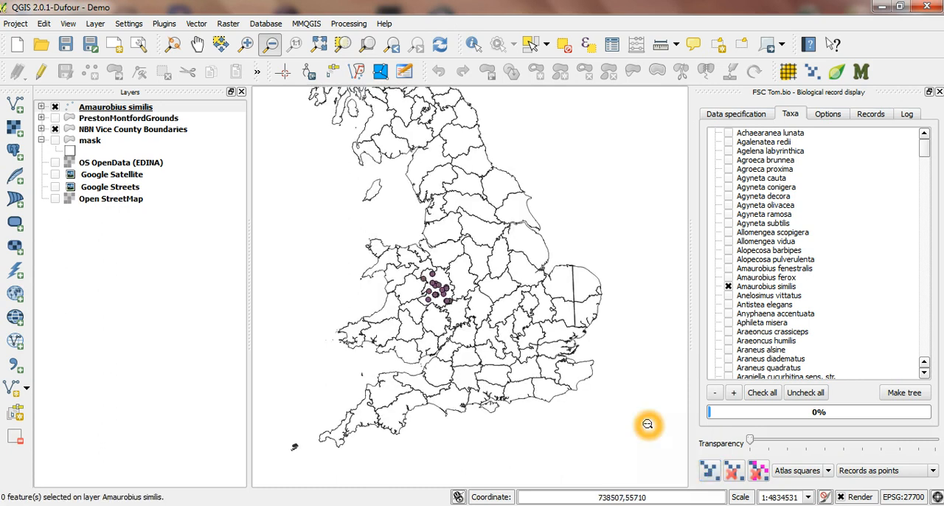
mouse_move(115, 107)
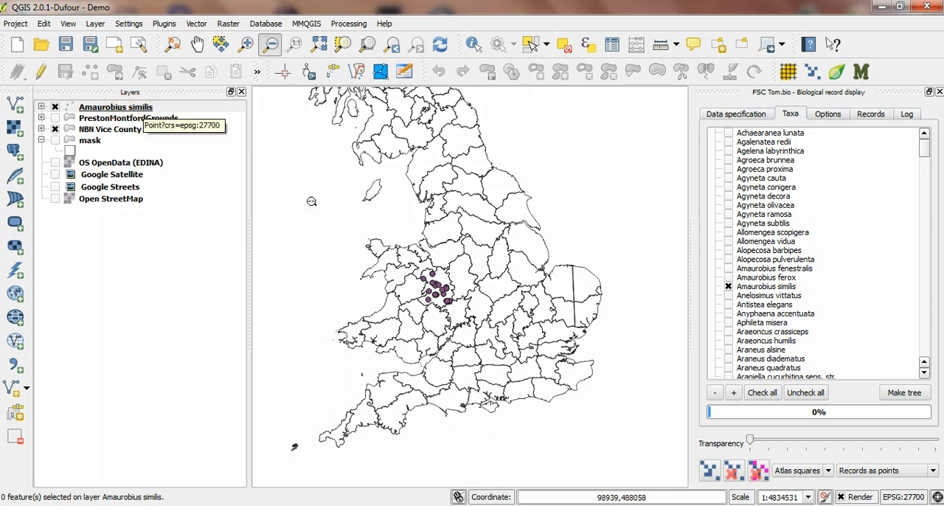
left_click(116, 107)
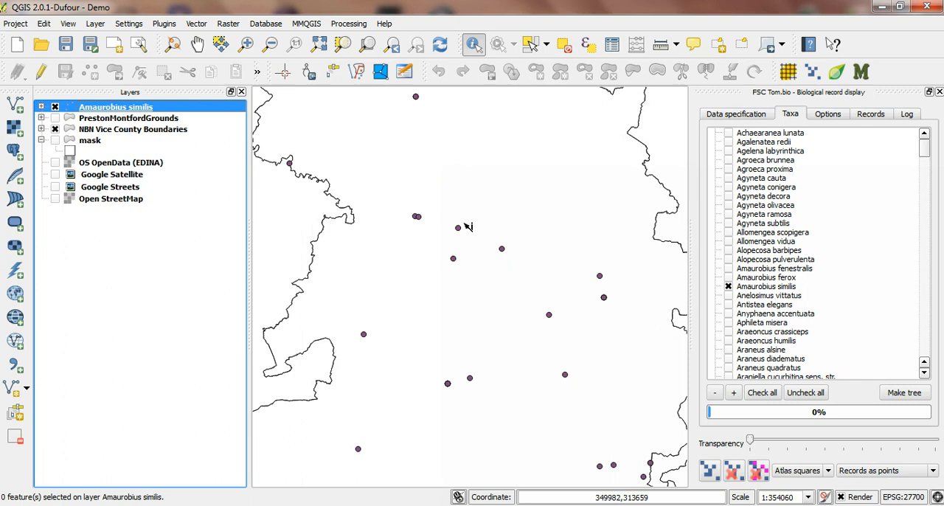
left_click(458, 226)
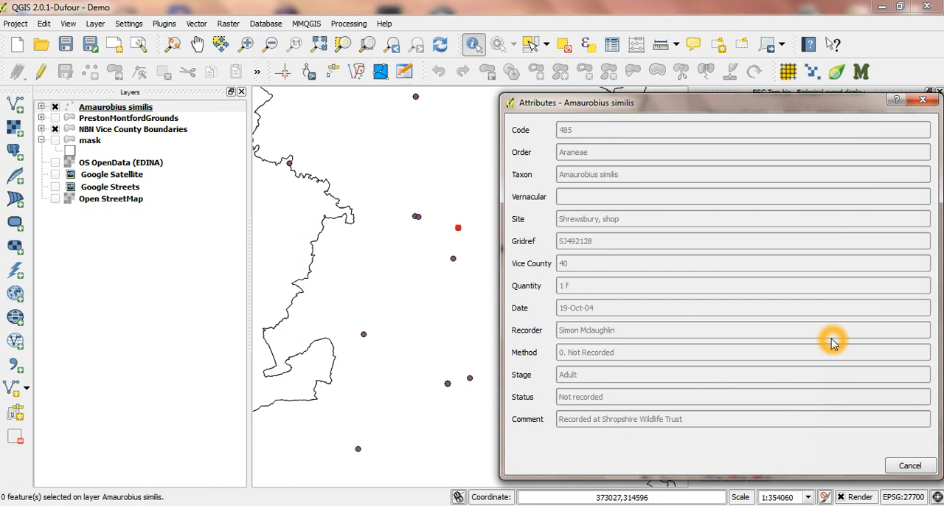
mouse_move(792, 403)
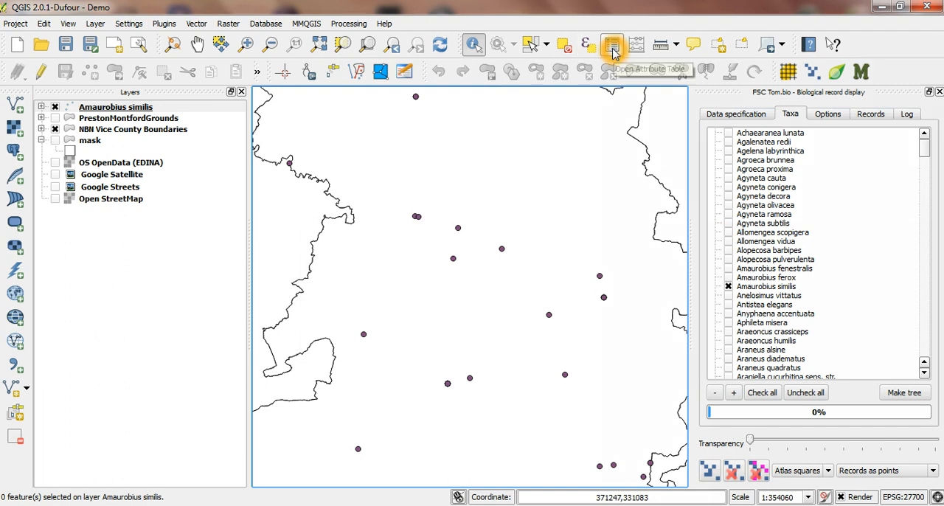
Open the Amaurobius similis attribute table and scroll across its 30 records
left_click(612, 43)
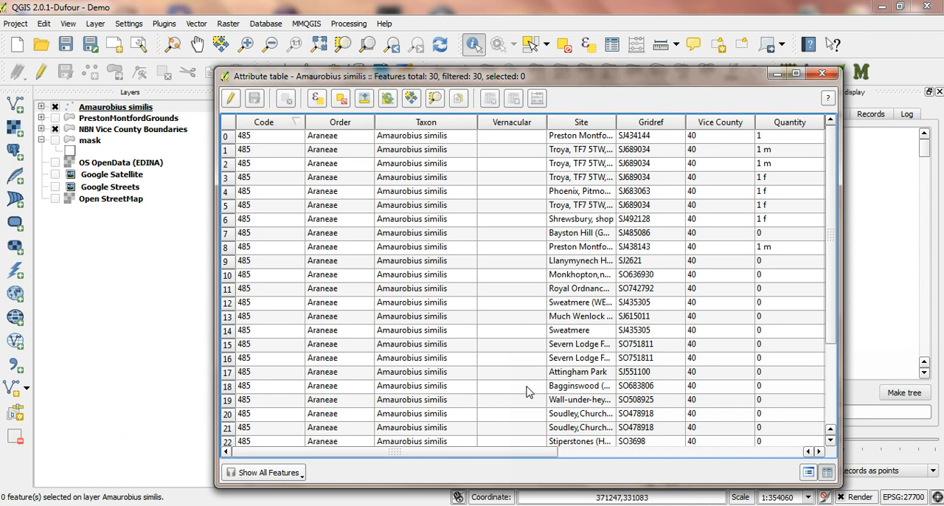
scroll("right", 3)
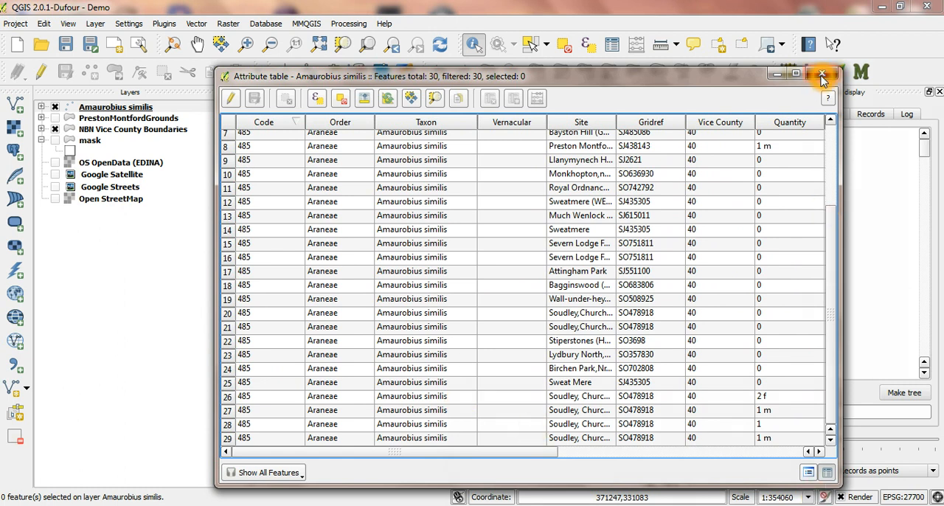
Close the similis table, select the Amaurobius fenestralis layer and review its 37 records
left_click(820, 72)
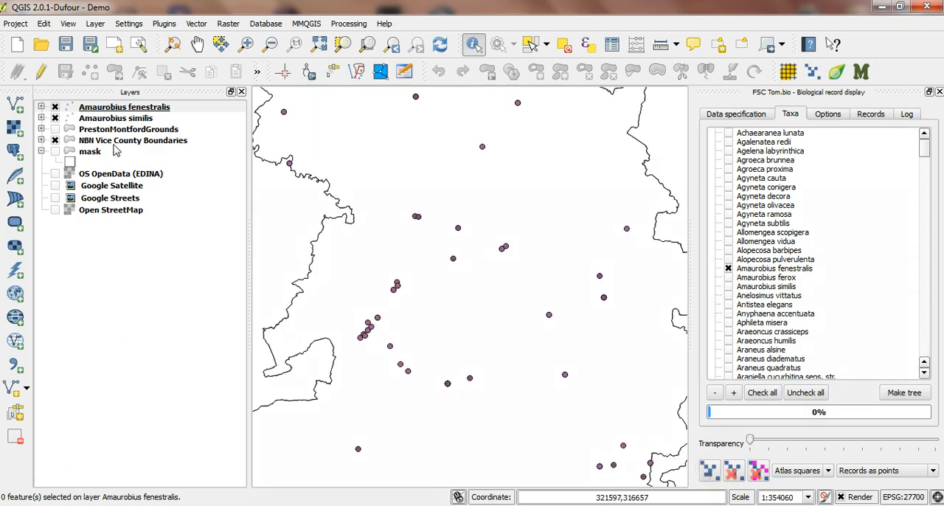
left_click(107, 107)
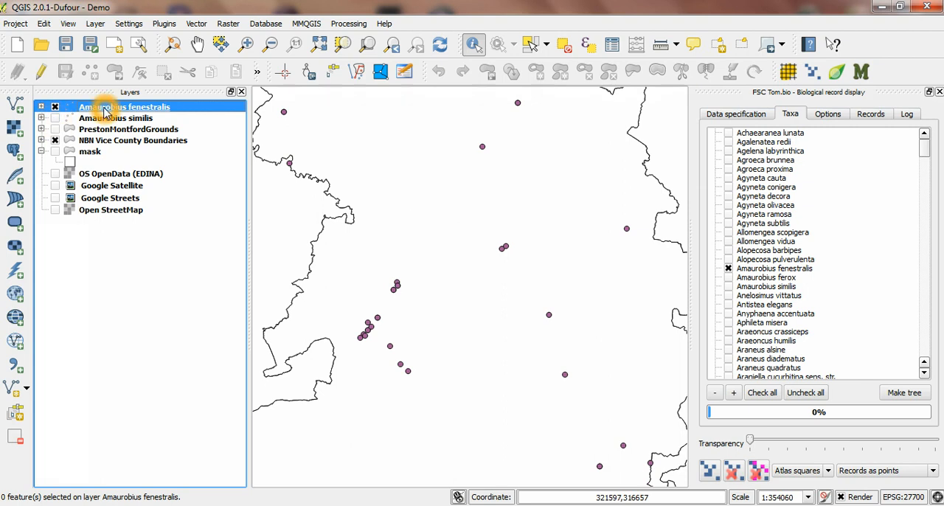
mouse_move(463, 201)
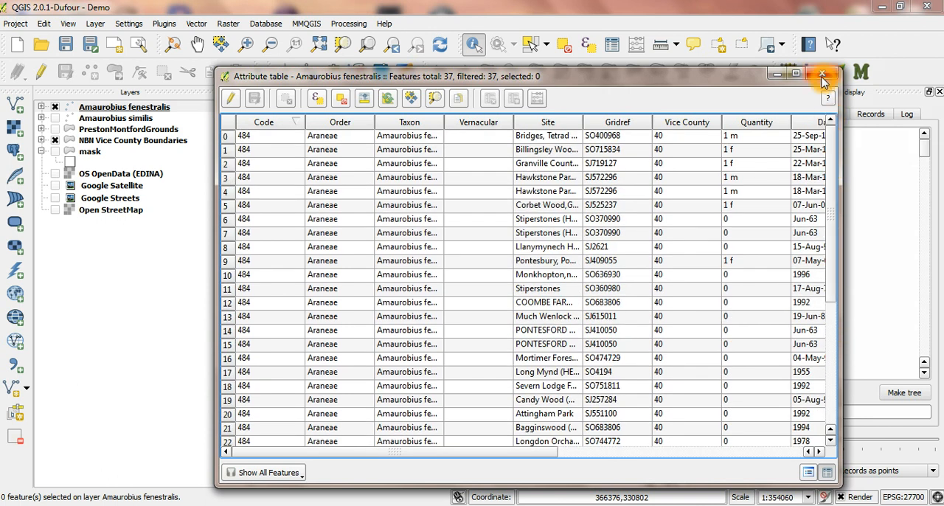
left_click(820, 71)
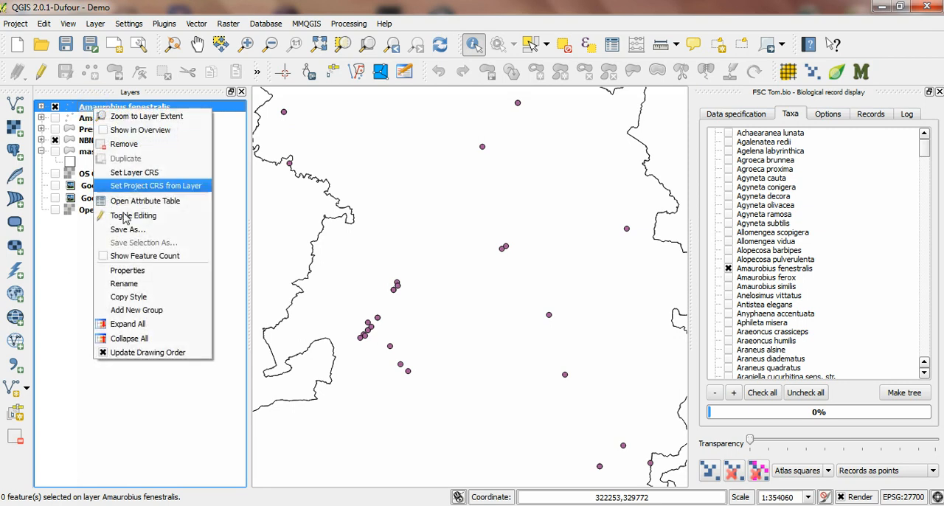
mouse_move(144, 229)
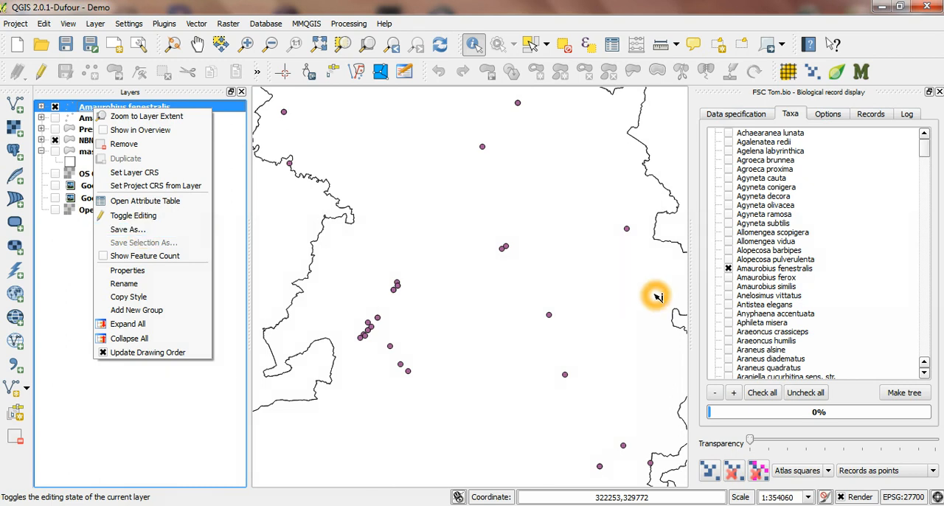
mouse_move(713, 279)
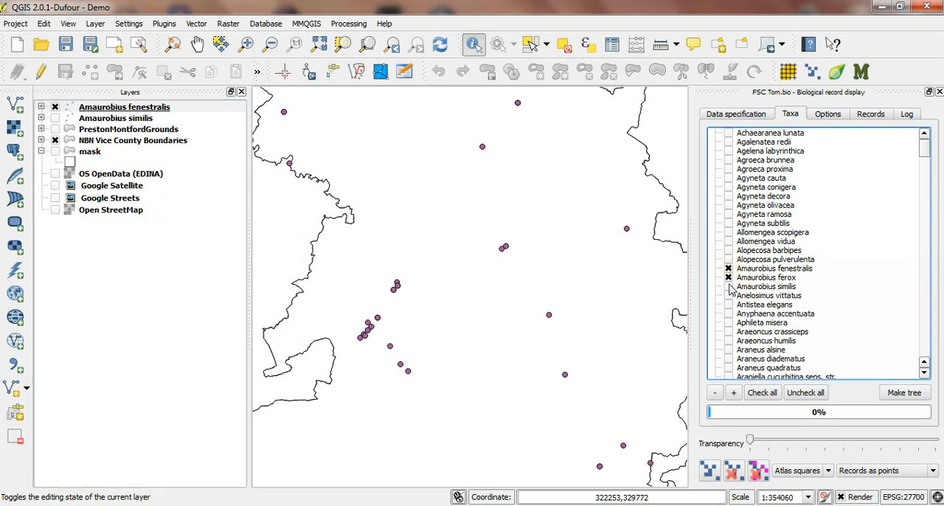
Tick Amaurobius similis, map all three species as a VC40 layer, then remove it
left_click(724, 286)
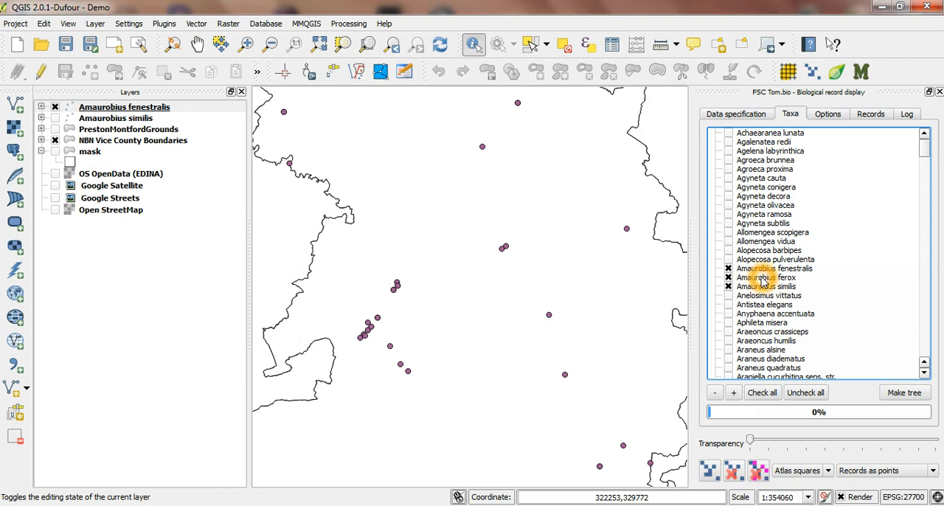
left_click(725, 286)
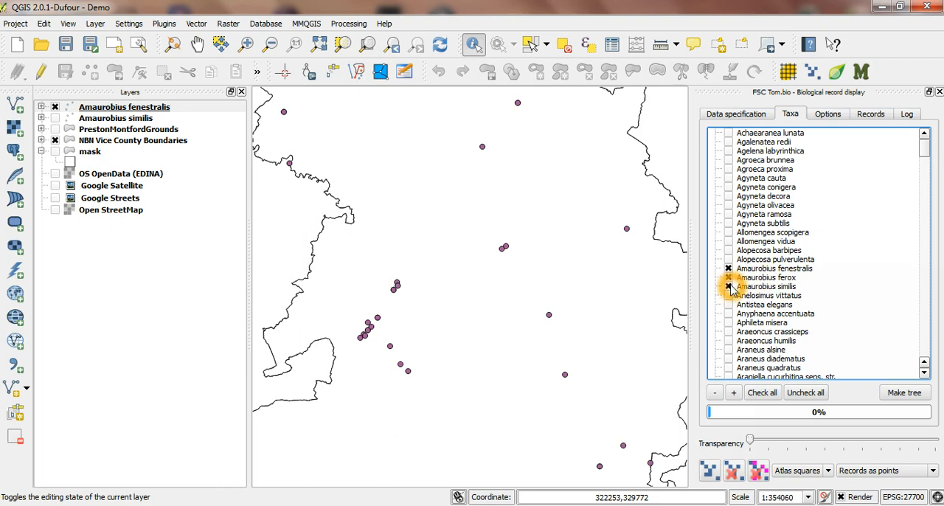
left_click(726, 277)
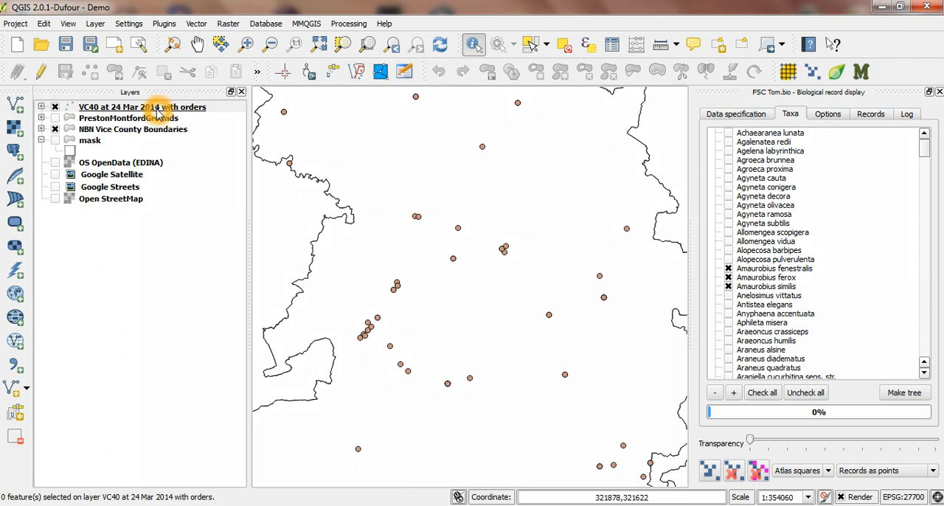
left_click(142, 107)
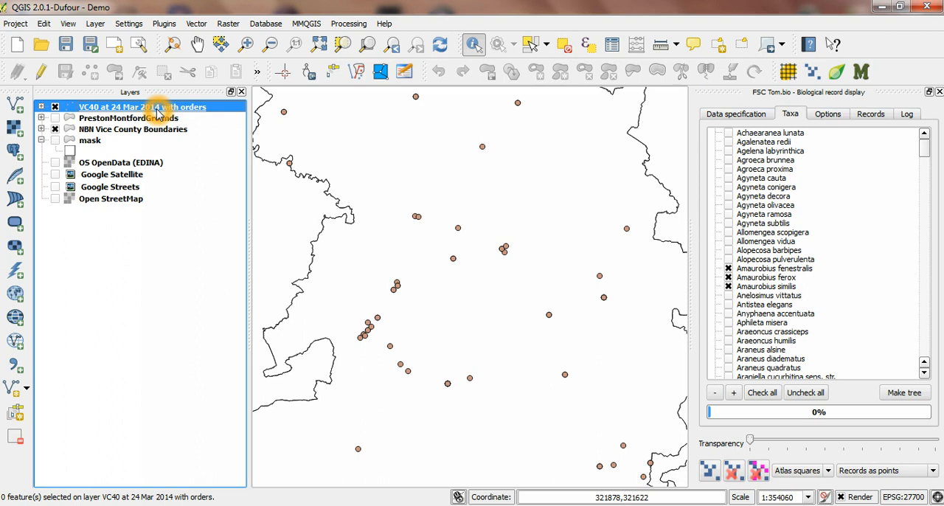
right_click(155, 107)
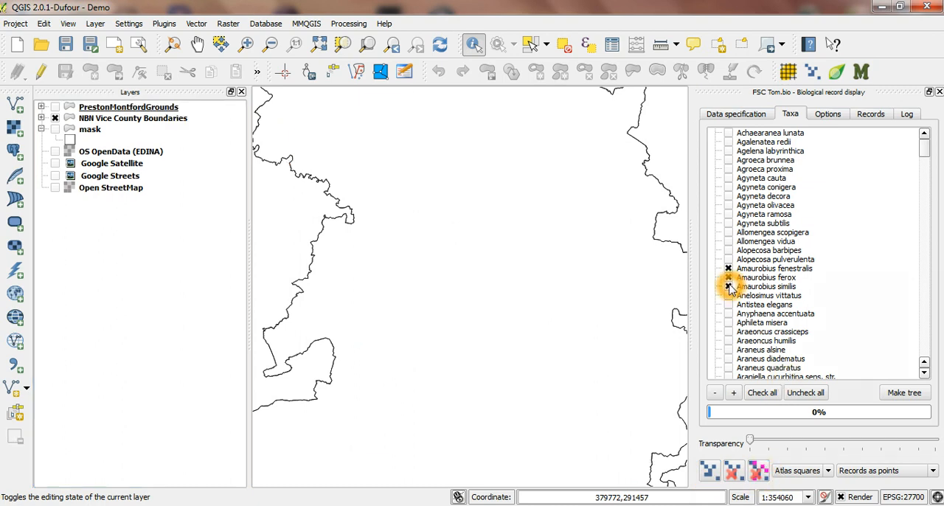
Untick ferox and fenestralis and display Amaurobius similis as a 2 km tetrad atlas
left_click(726, 268)
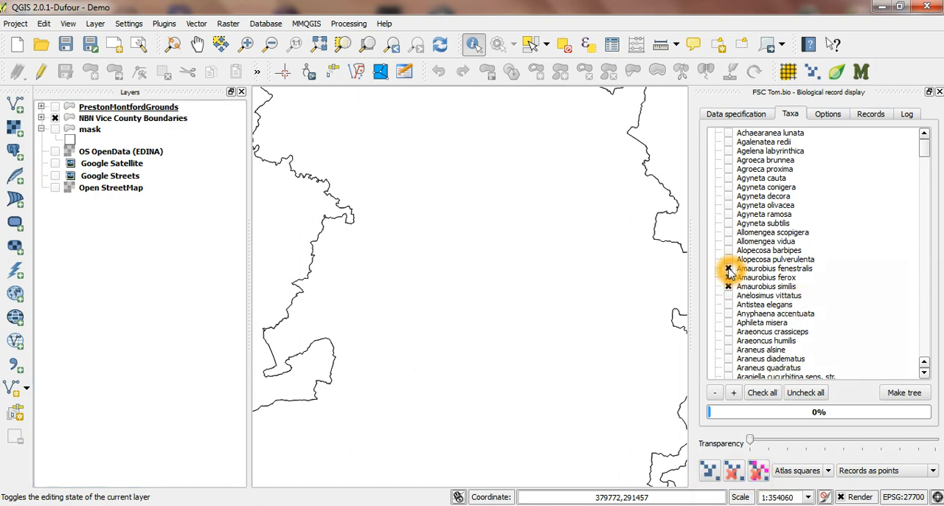
left_click(727, 269)
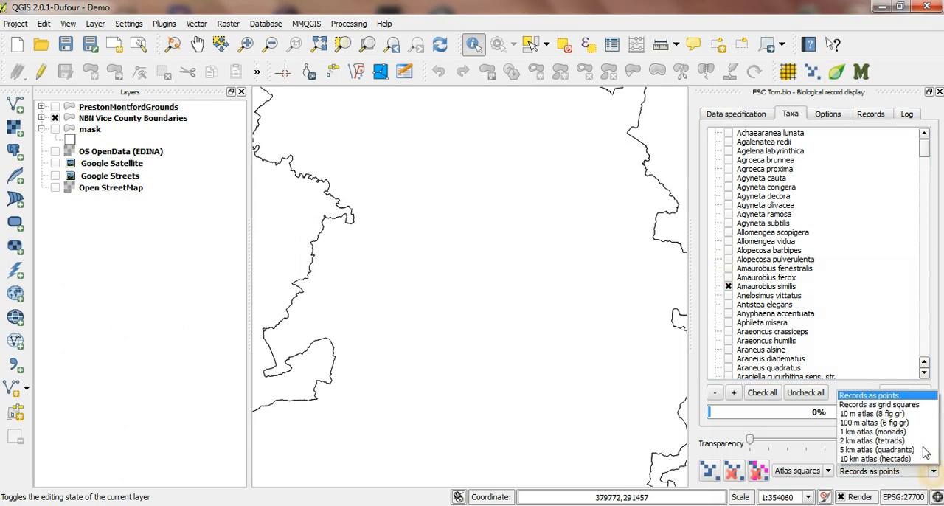
left_click(860, 441)
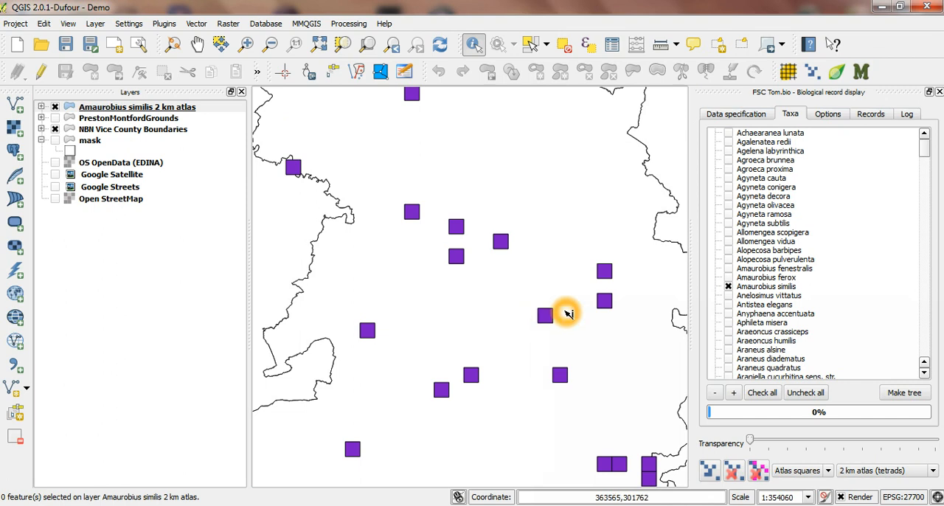
left_click(736, 112)
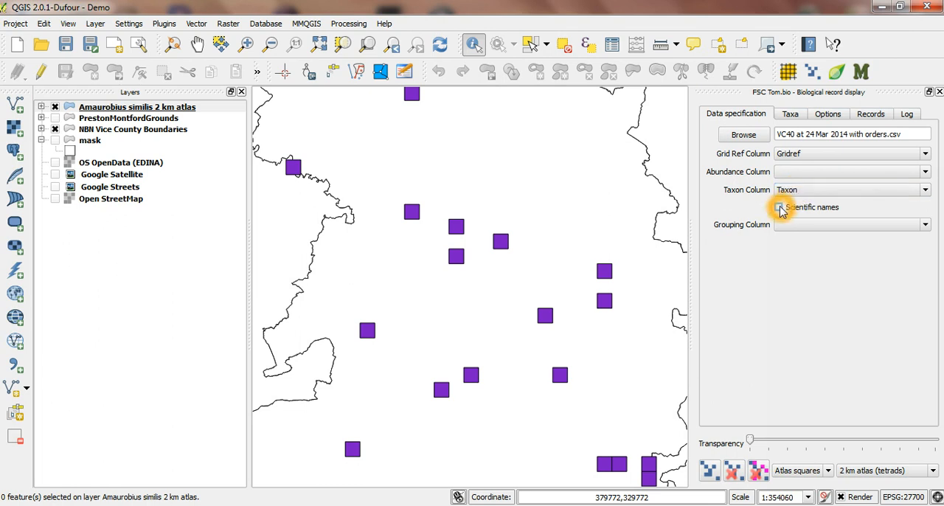
Enable scientific names and expand the Amaurobius genus node in the taxa tree
left_click(779, 207)
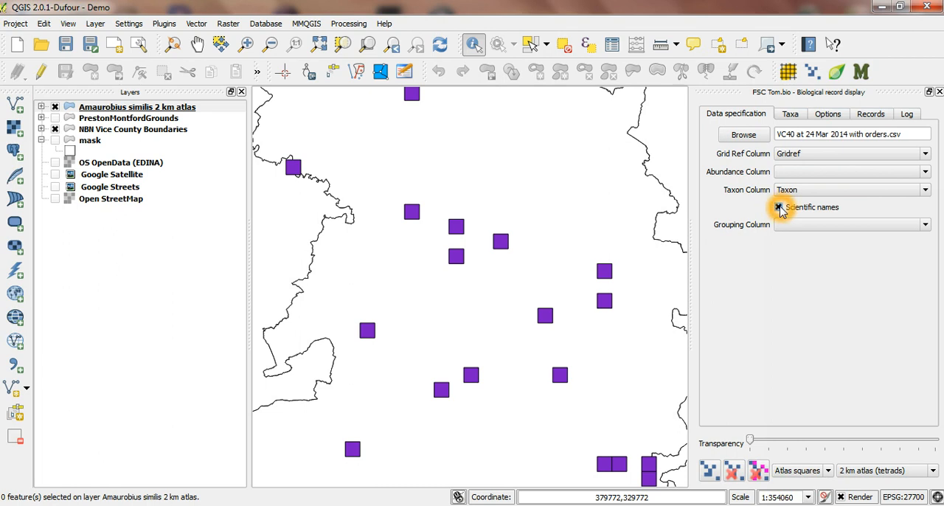
left_click(790, 113)
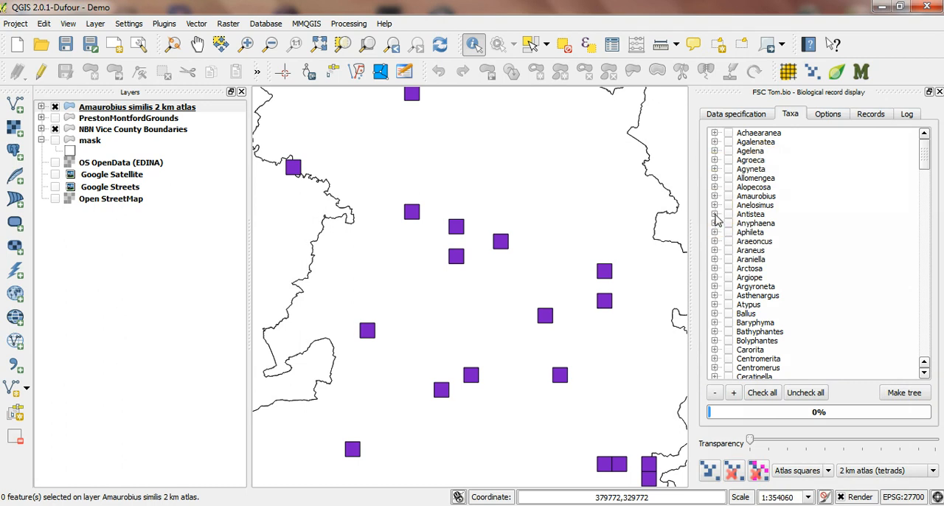
left_click(714, 195)
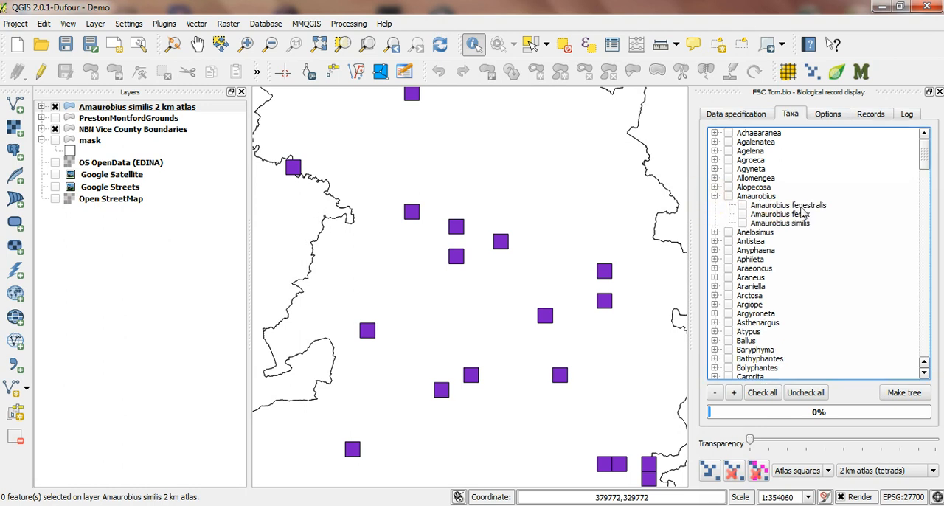
scroll("down", 3)
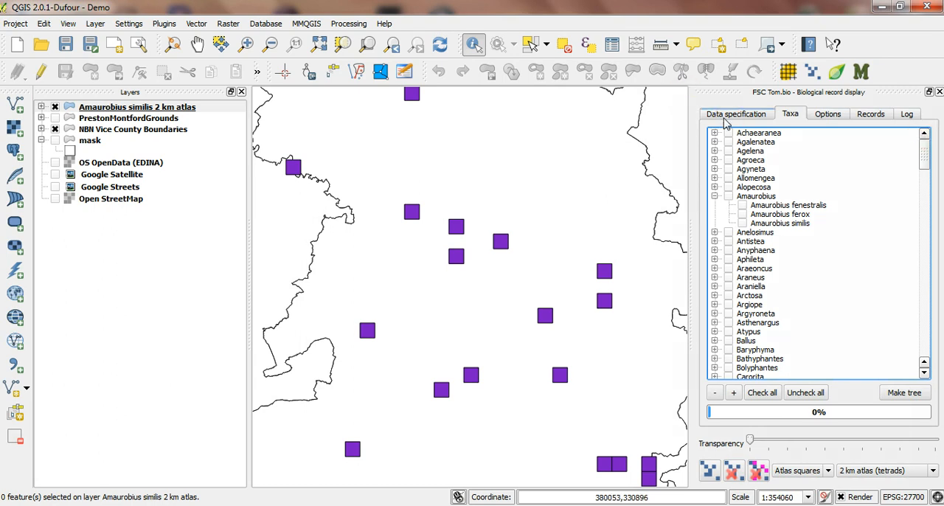
Set Grouping Column to Order and rebuild the taxa tree, expanding Opiliones and its genus Leiobunum
left_click(736, 114)
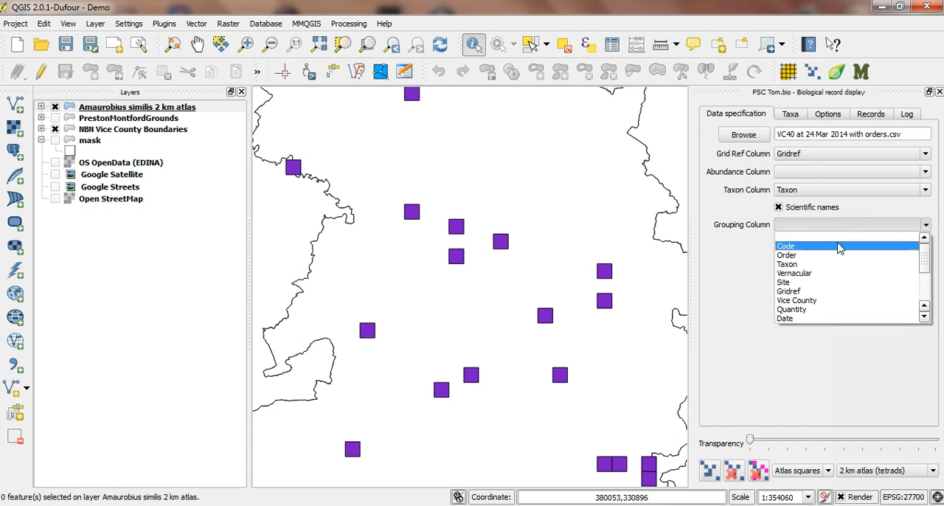
mouse_move(830, 254)
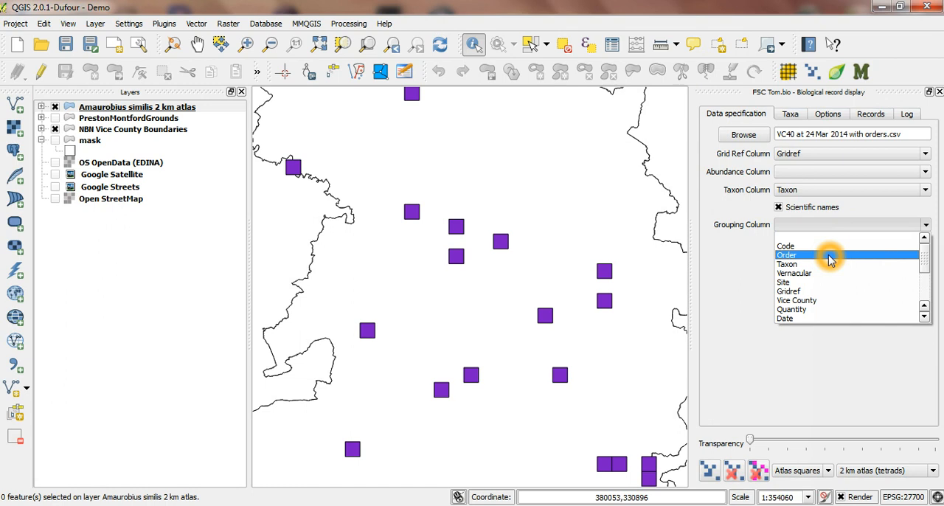
left_click(787, 254)
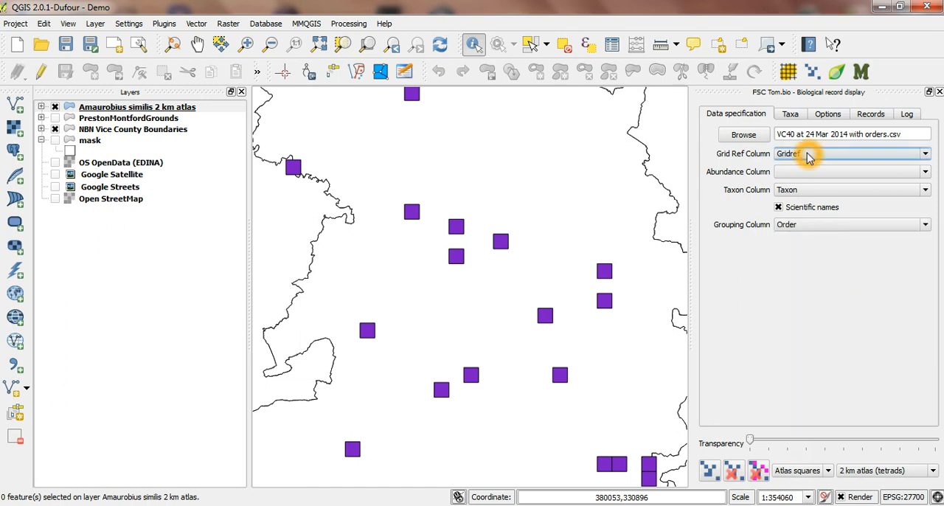
left_click(790, 113)
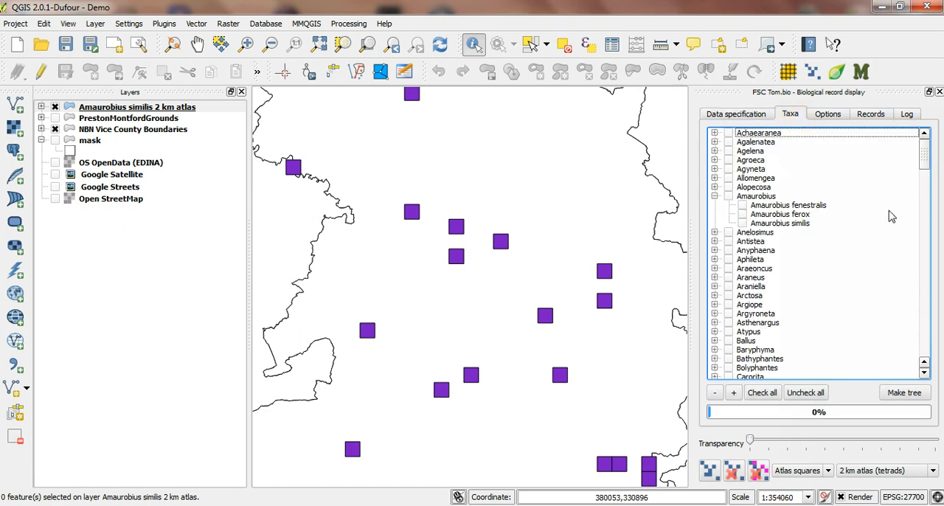
left_click(715, 133)
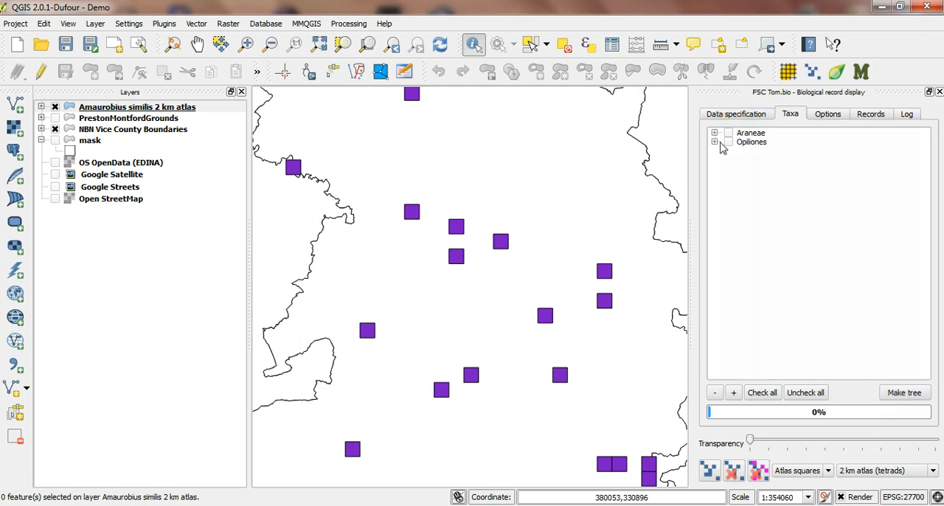
left_click(715, 141)
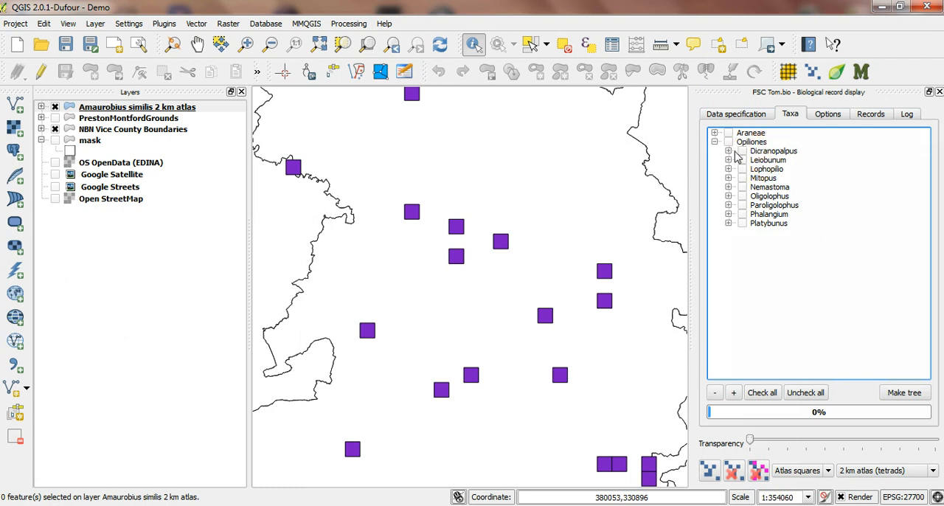
left_click(730, 159)
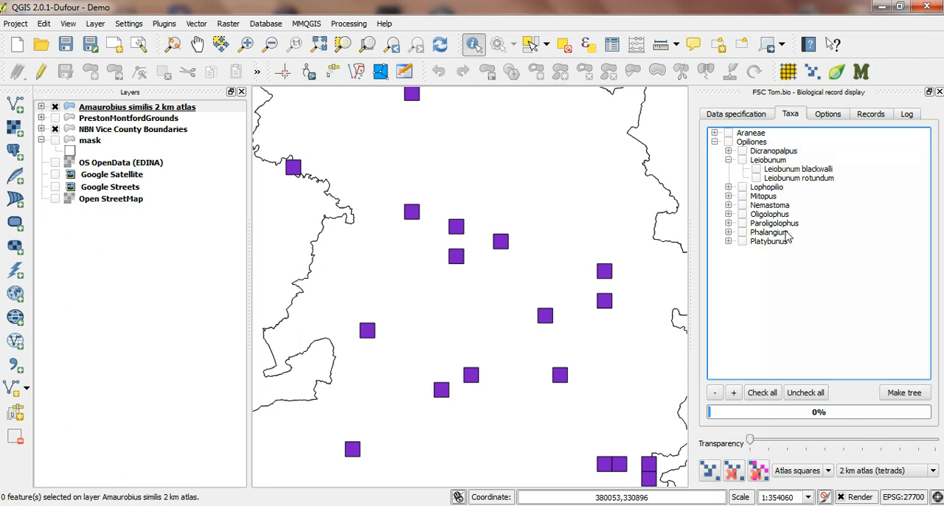
mouse_move(791, 264)
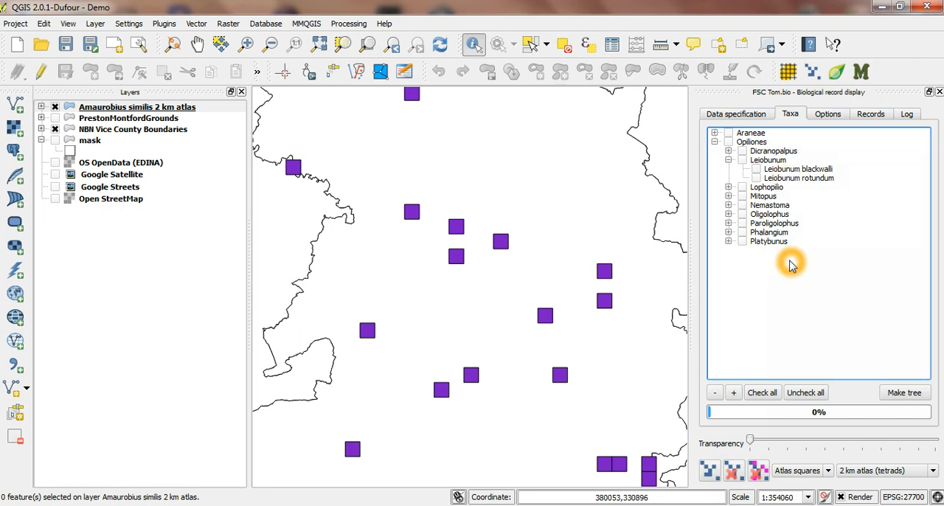
mouse_move(795, 302)
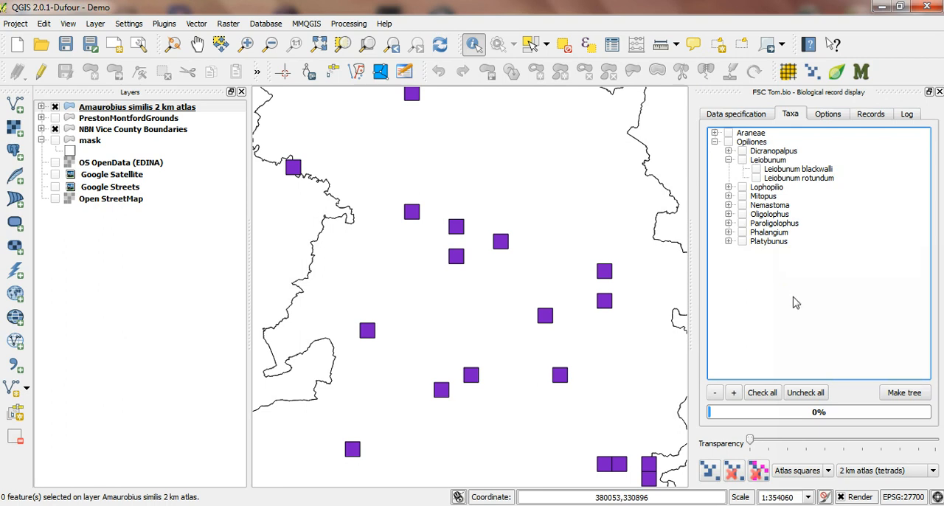
mouse_move(822, 452)
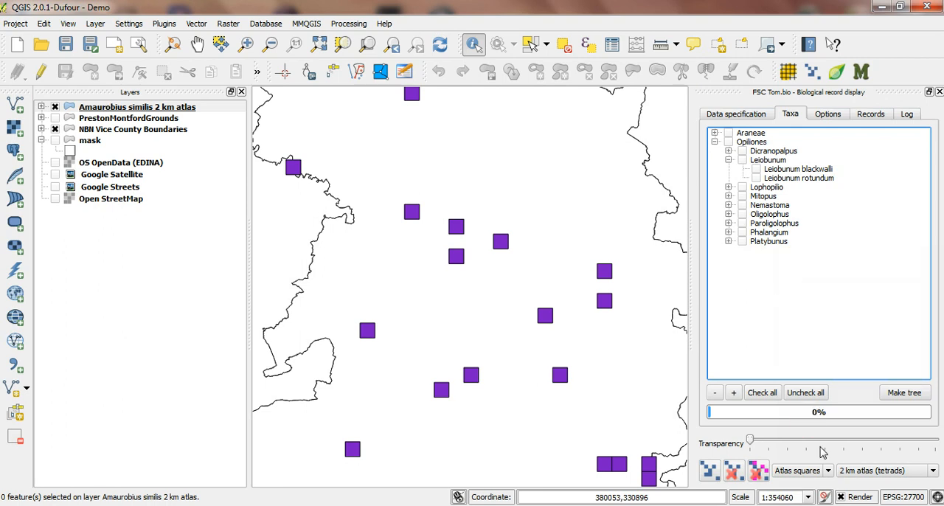